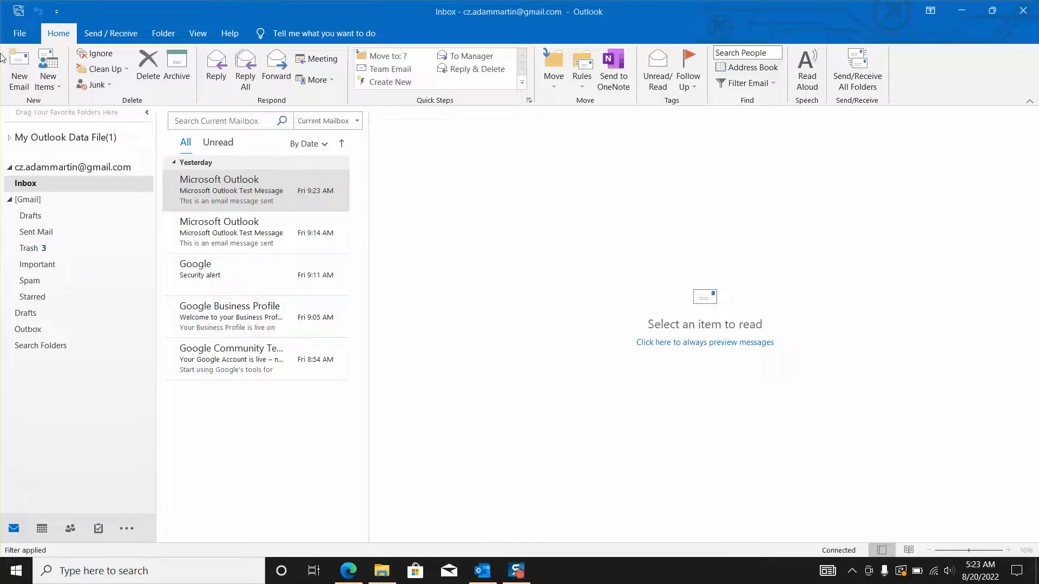
Step: Start a new email and focus the message body, where the saved signature appears
left_click(255, 190)
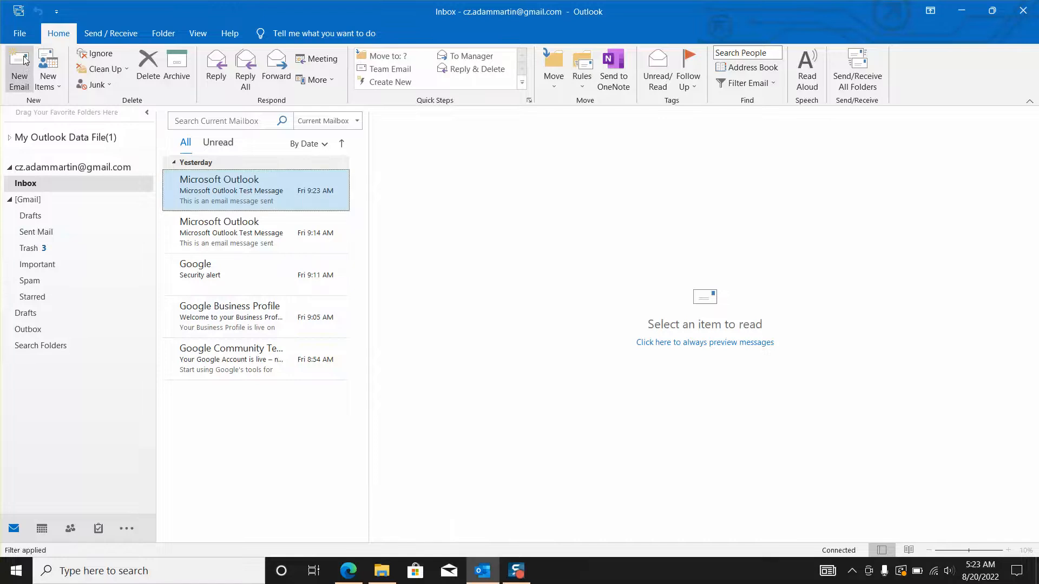
left_click(19, 69)
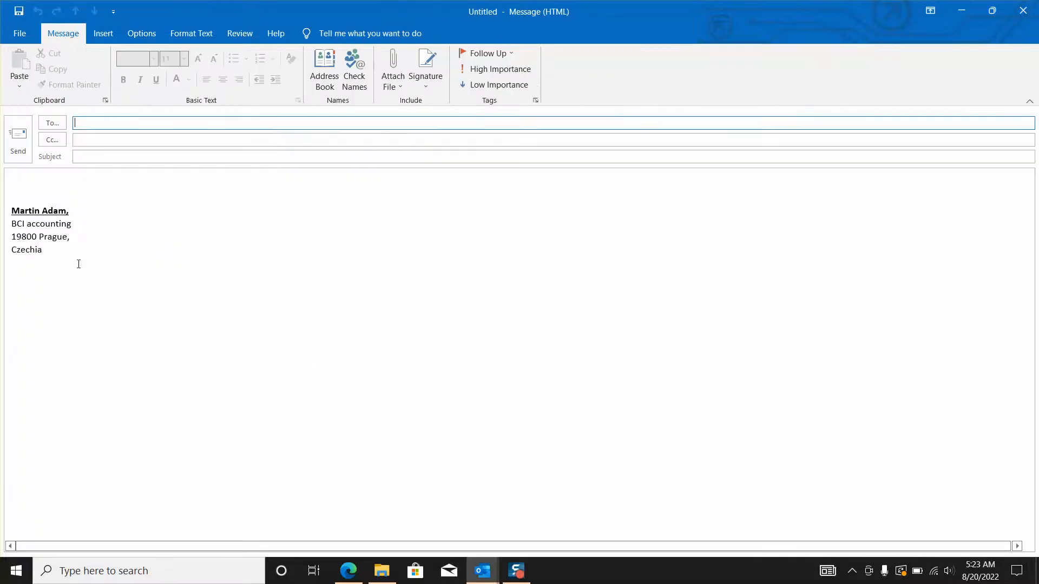
left_click(73, 223)
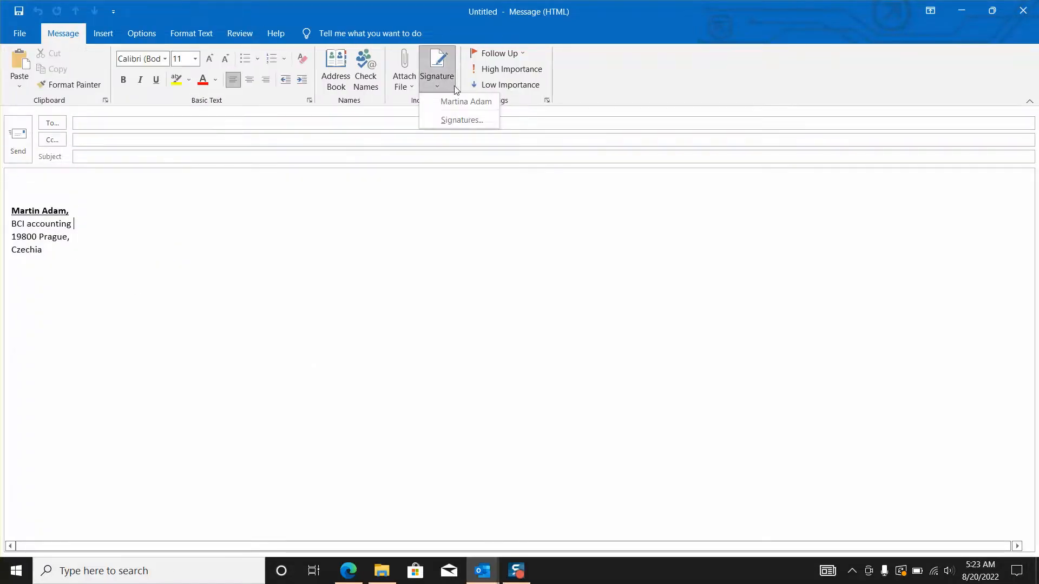
Step: Delete the only saved signature in Signatures settings, confirm with Yes and save
left_click(462, 120)
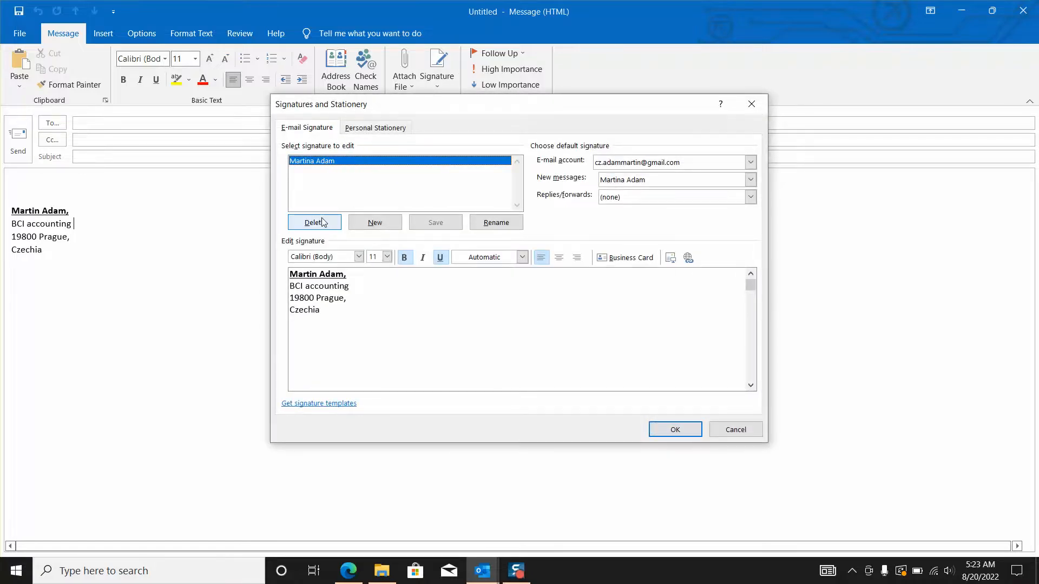
left_click(314, 221)
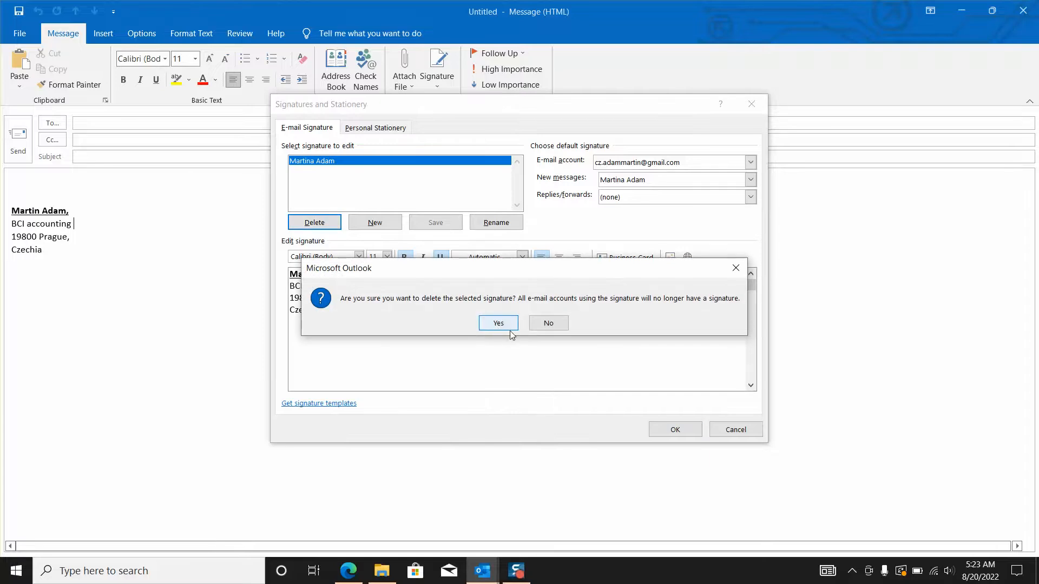
left_click(498, 323)
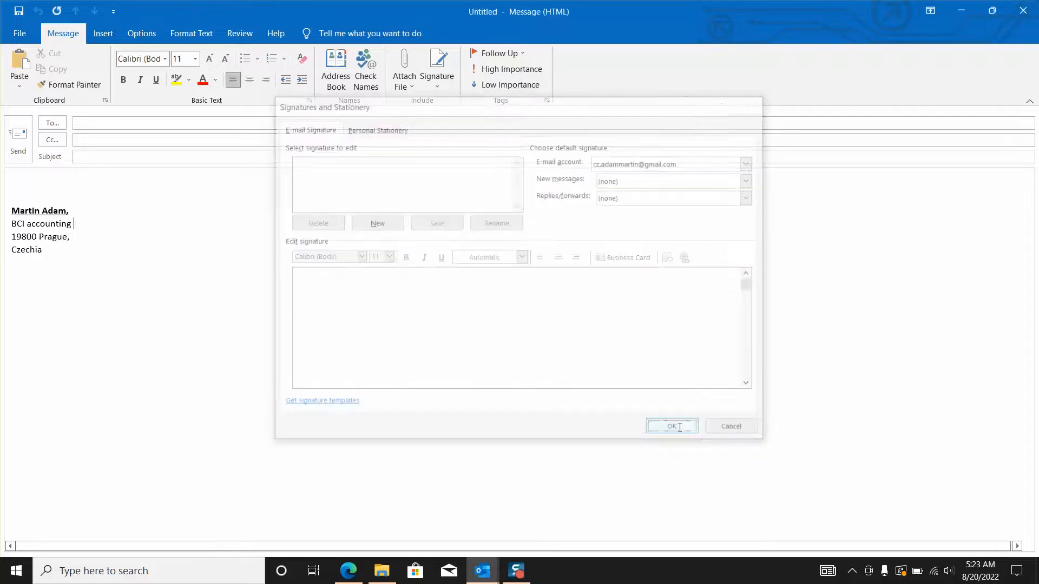
left_click(671, 426)
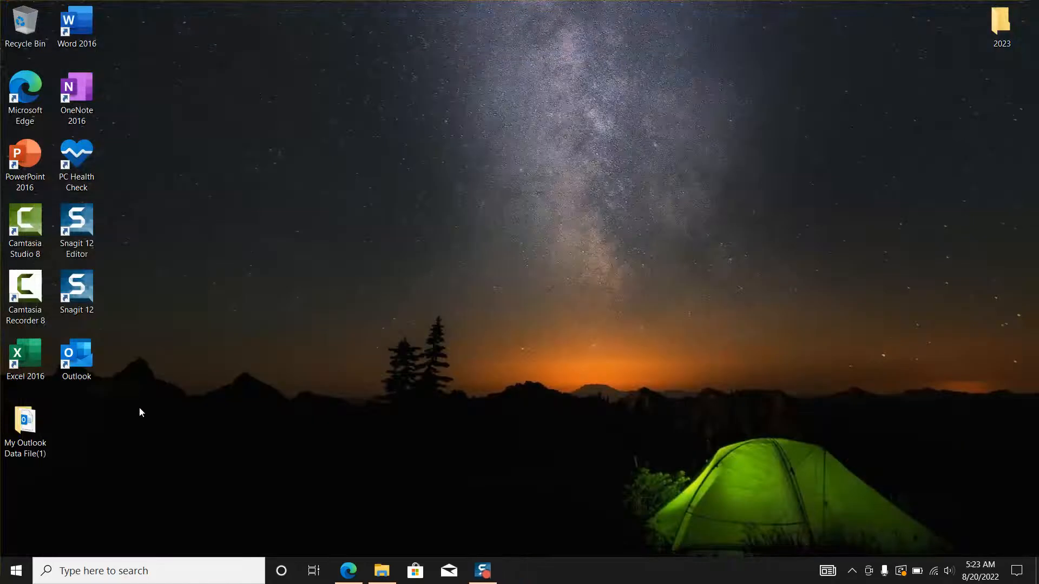
Step: Relaunch Outlook from the desktop and unlock it with the data file password
double_click(76, 358)
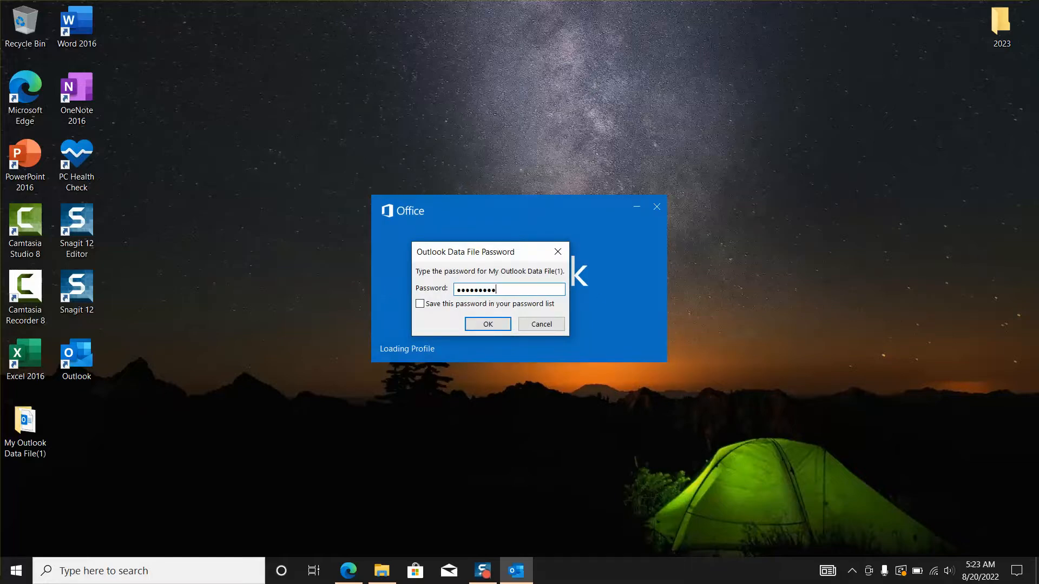
left_click(487, 323)
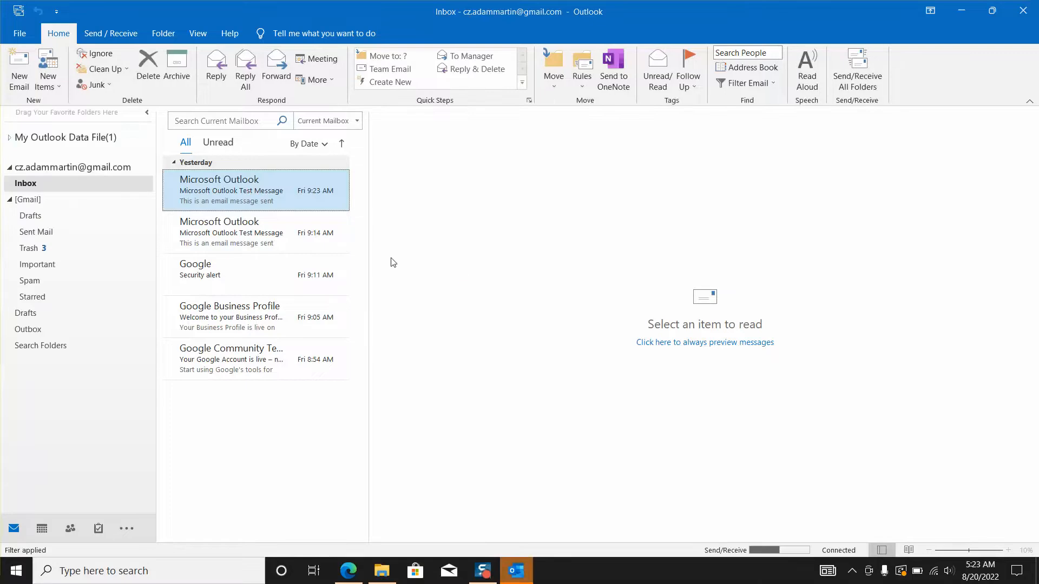
Step: Start a new email to verify the body is empty with no signature
left_click(20, 69)
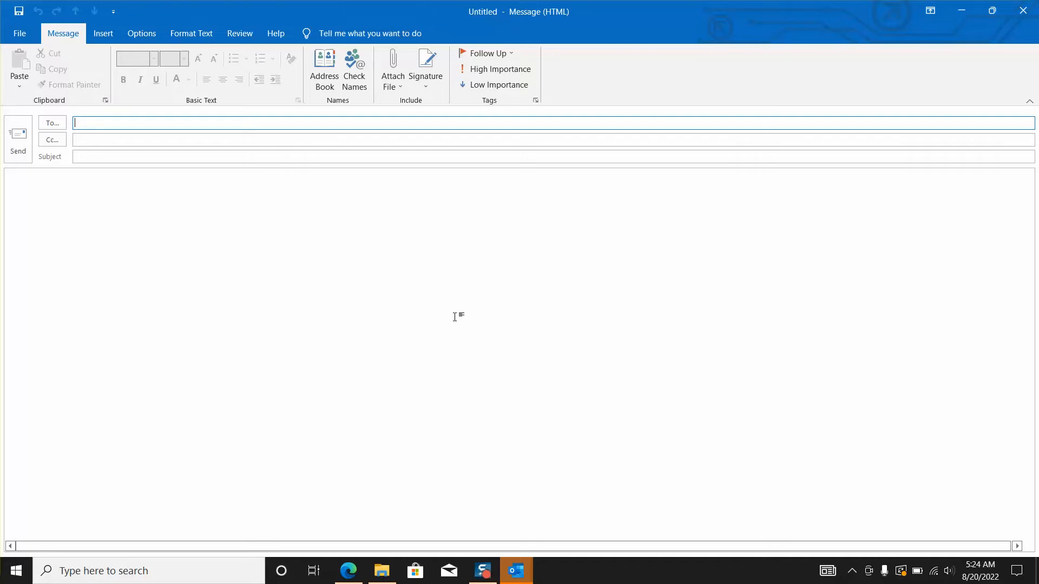
mouse_move(533, 470)
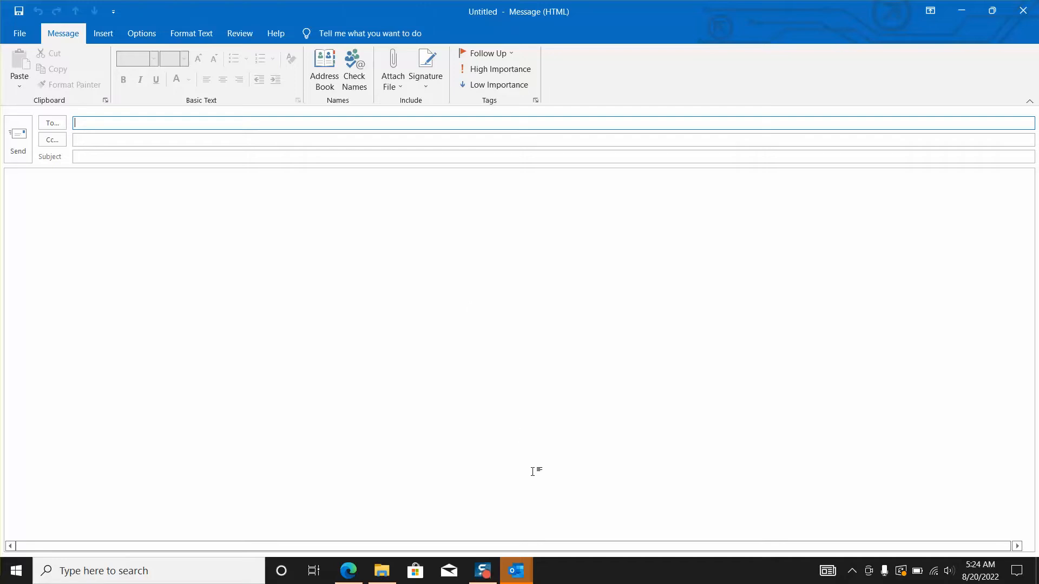
mouse_move(503, 551)
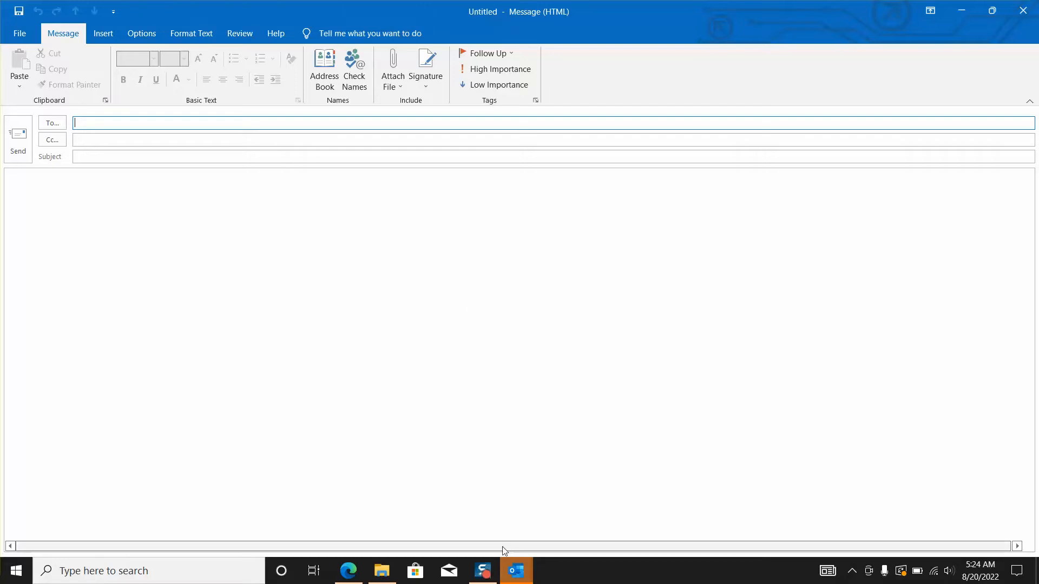